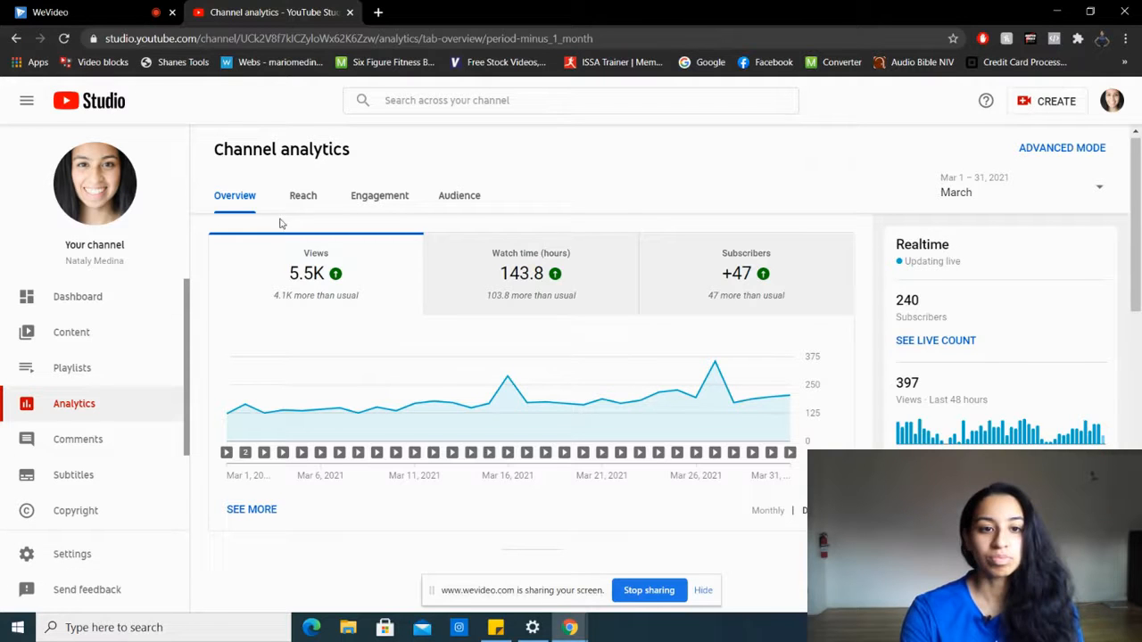
# View March reach figures, then switch to Engagement showing 143.8 hours watch time.
pyautogui.click(302, 198)
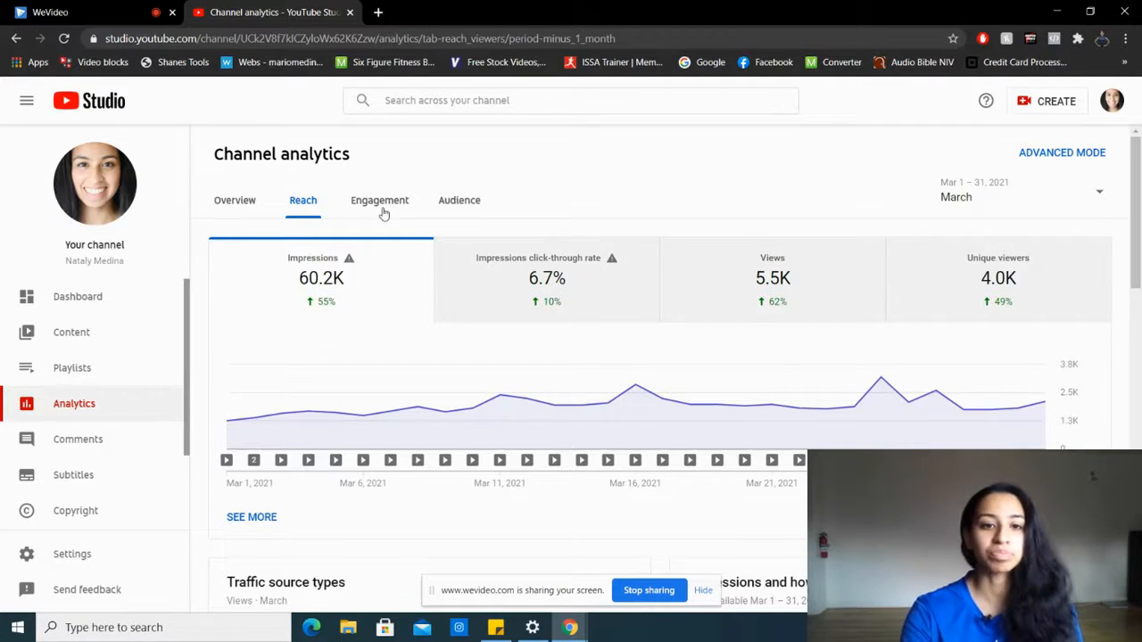
pyautogui.click(379, 199)
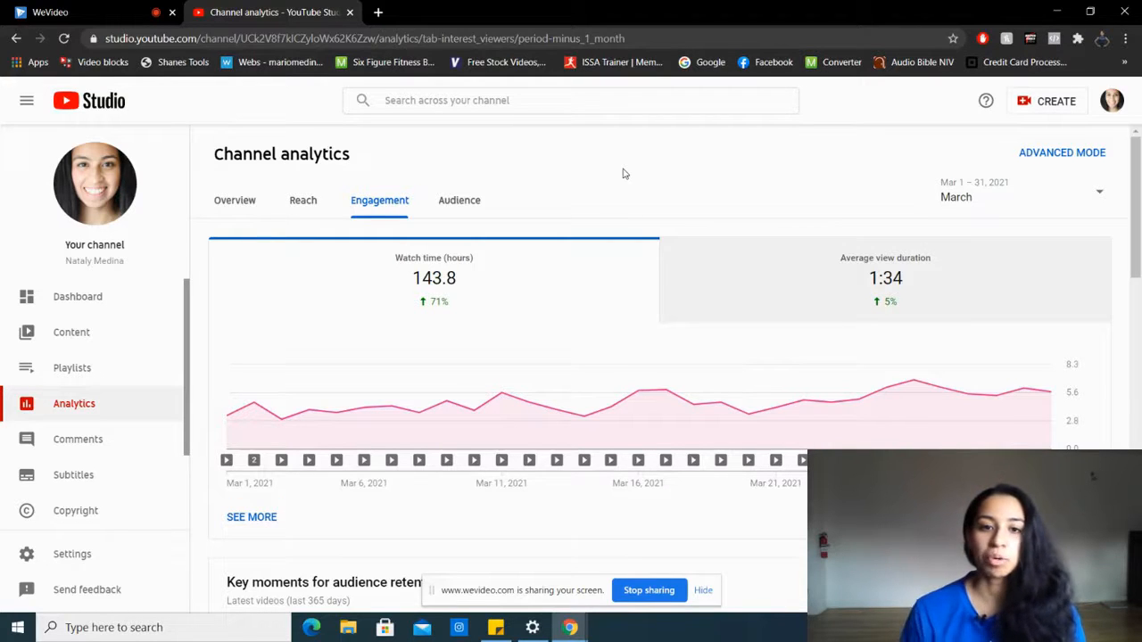
# Show March Audience figures: 114 returning viewers, 4.0K unique viewers, +47 subscribers.
pyautogui.click(459, 200)
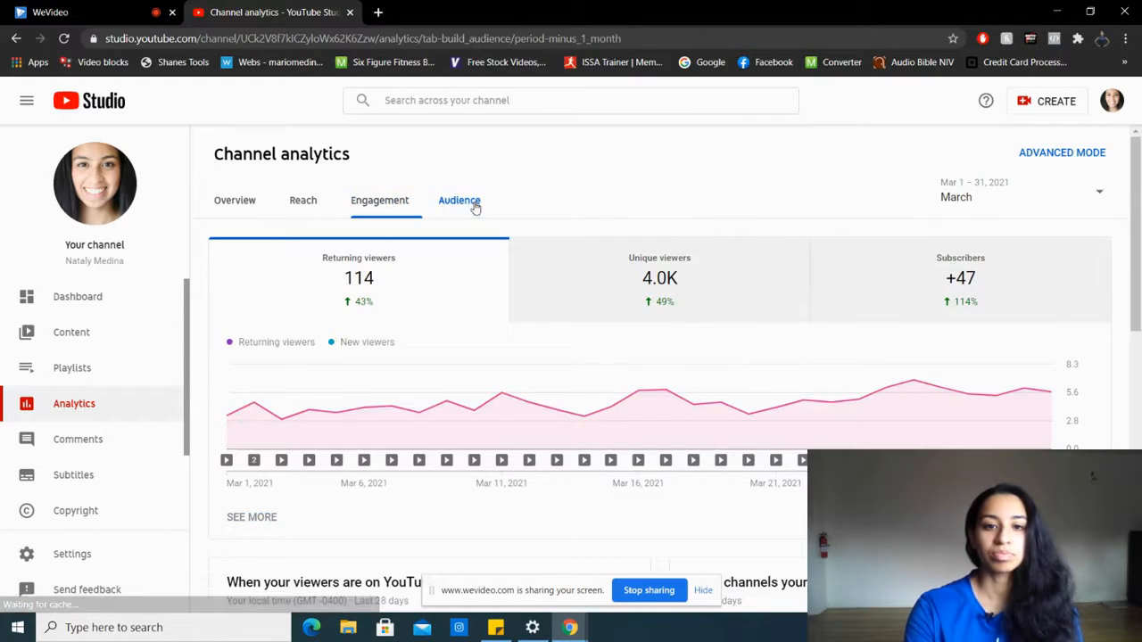
pyautogui.click(459, 200)
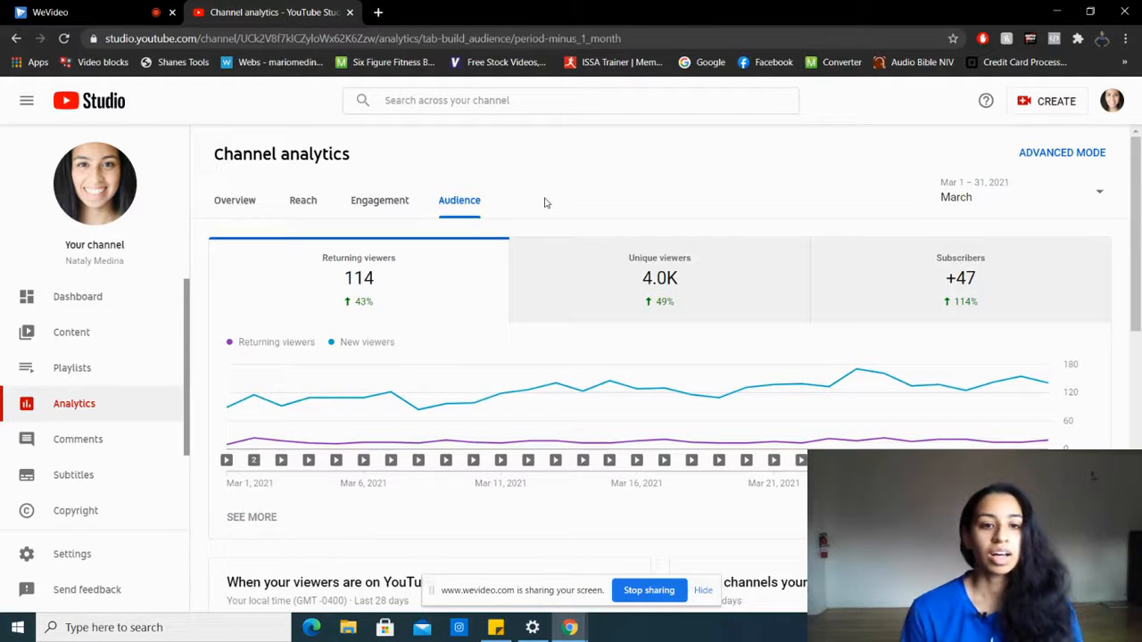